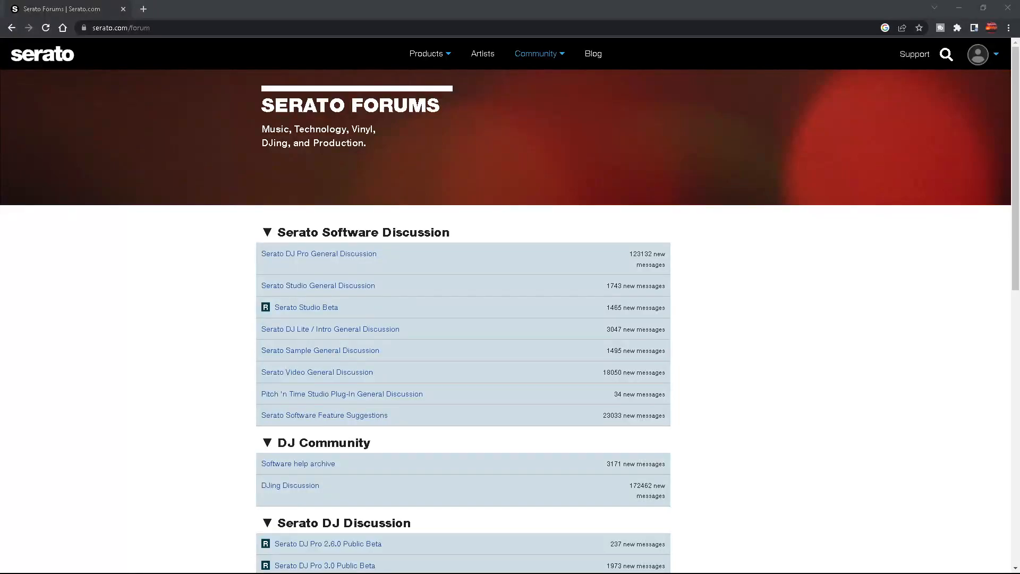
{"action": "mouse_move", "coordinate": [438, 565]}
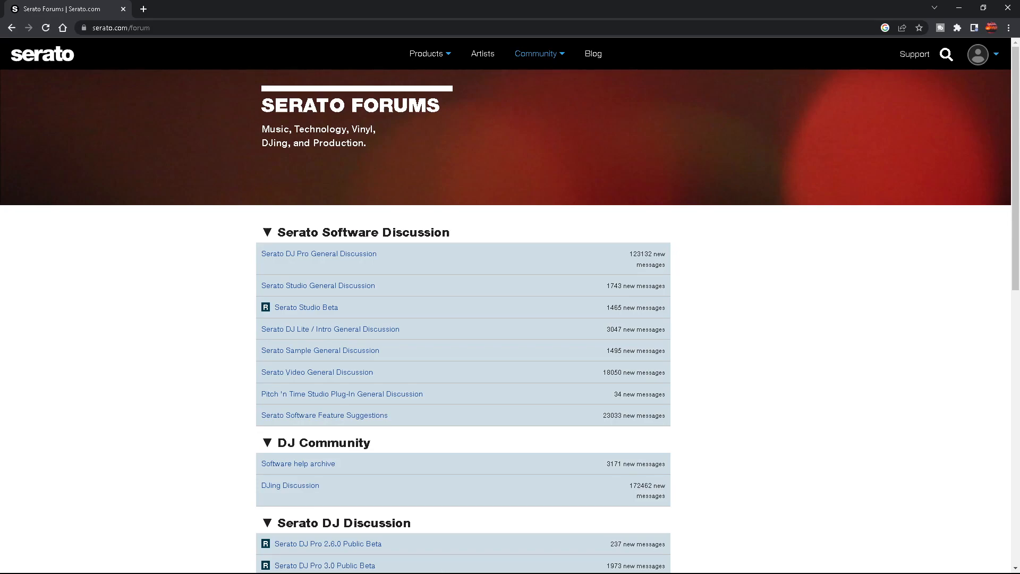
Scroll the forum index down to the Serato DJ Discussion and Serato Worldwide sections
{"action": "scroll", "scroll_direction": "down", "scroll_amount": 3}
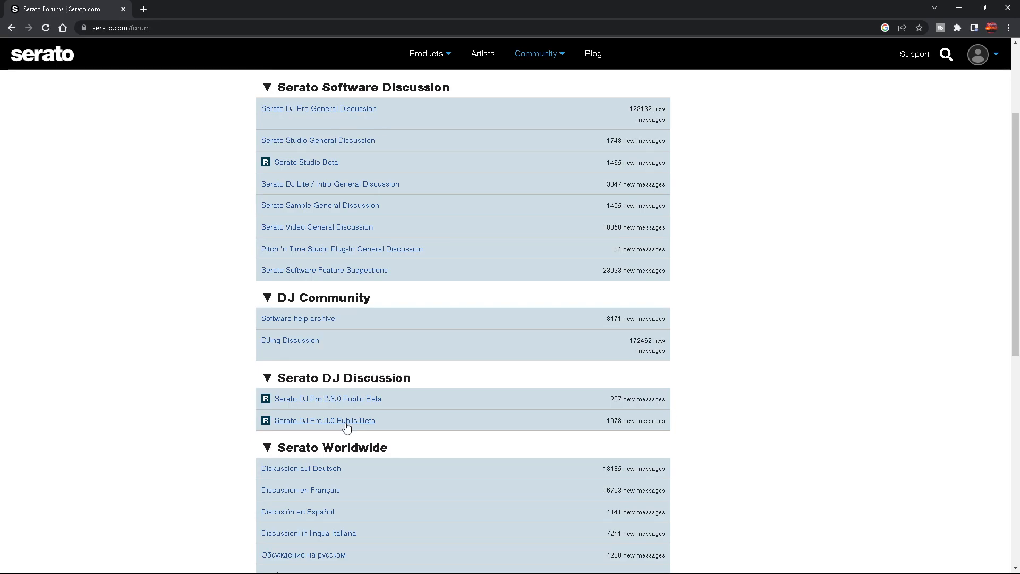
Open the 'Serato DJ Pro 3.0 Public Beta' forum area under Serato DJ Discussion
{"action": "left_click", "coordinate": [324, 419]}
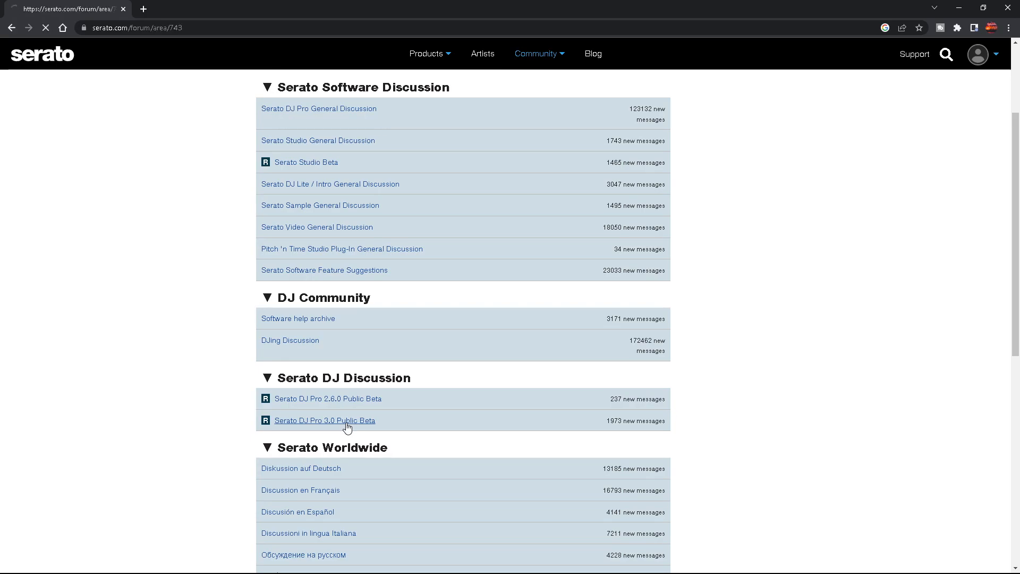
{"action": "left_click", "coordinate": [324, 420]}
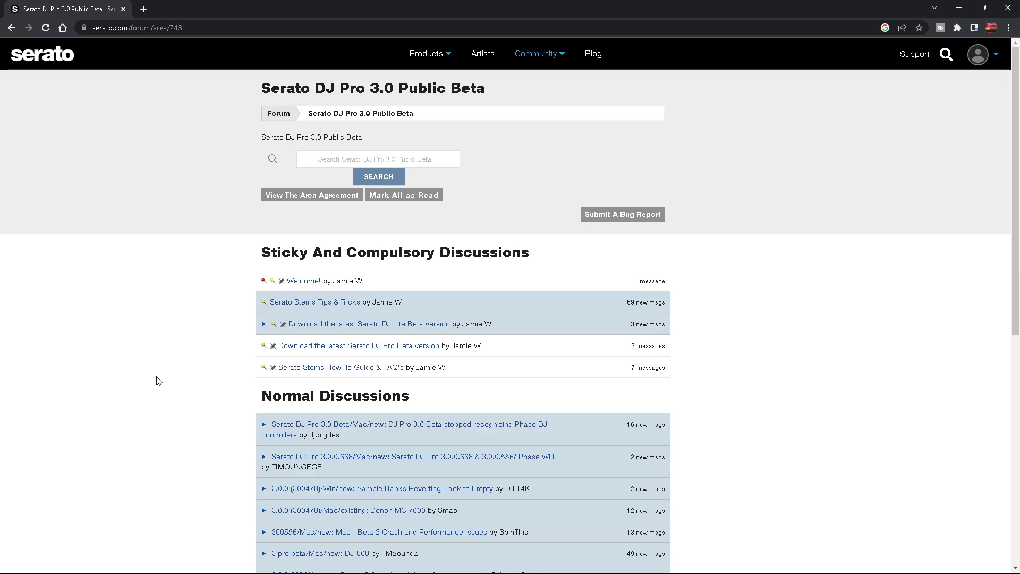
{"action": "mouse_move", "coordinate": [247, 306]}
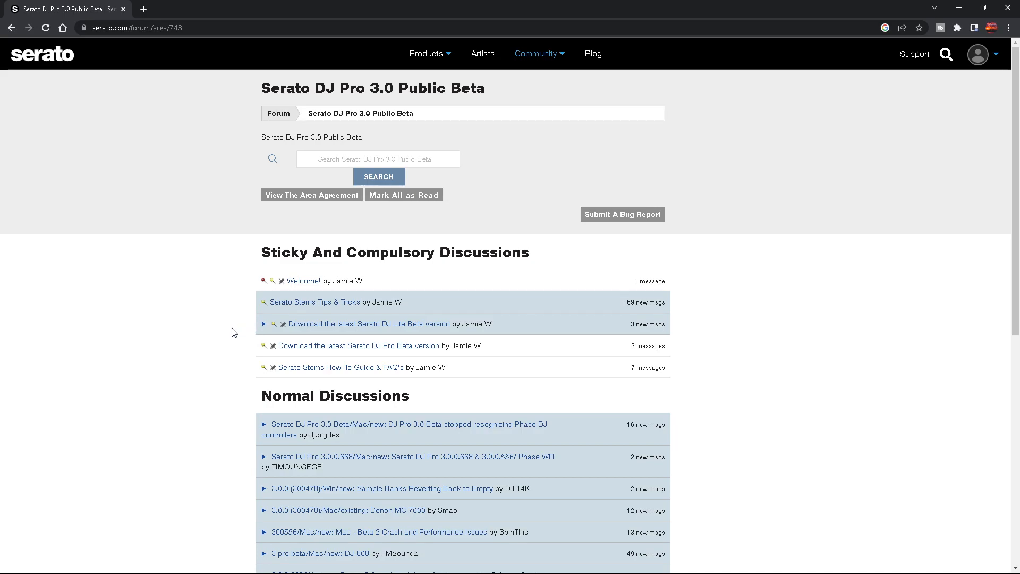
{"action": "mouse_move", "coordinate": [359, 346]}
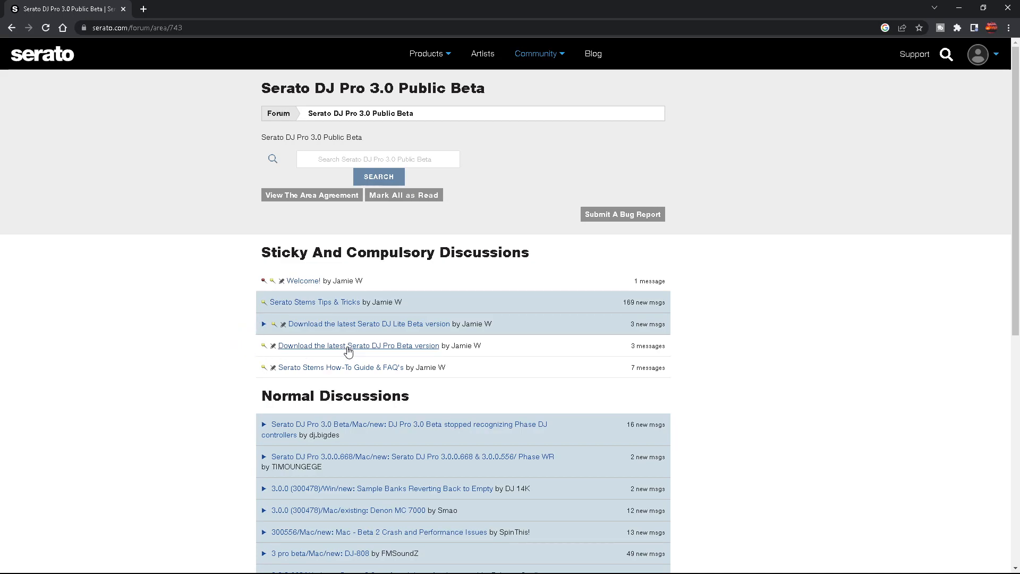
Open the sticky 'Download the latest Serato DJ Pro Beta version' thread showing 3.0.0.668 release notes
{"action": "left_click", "coordinate": [358, 345]}
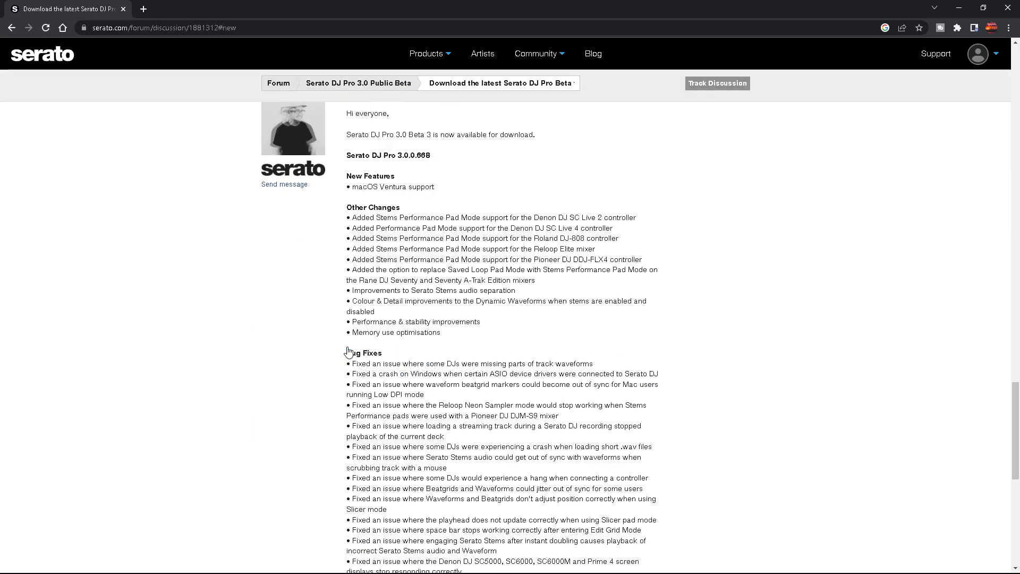
{"action": "mouse_move", "coordinate": [254, 333]}
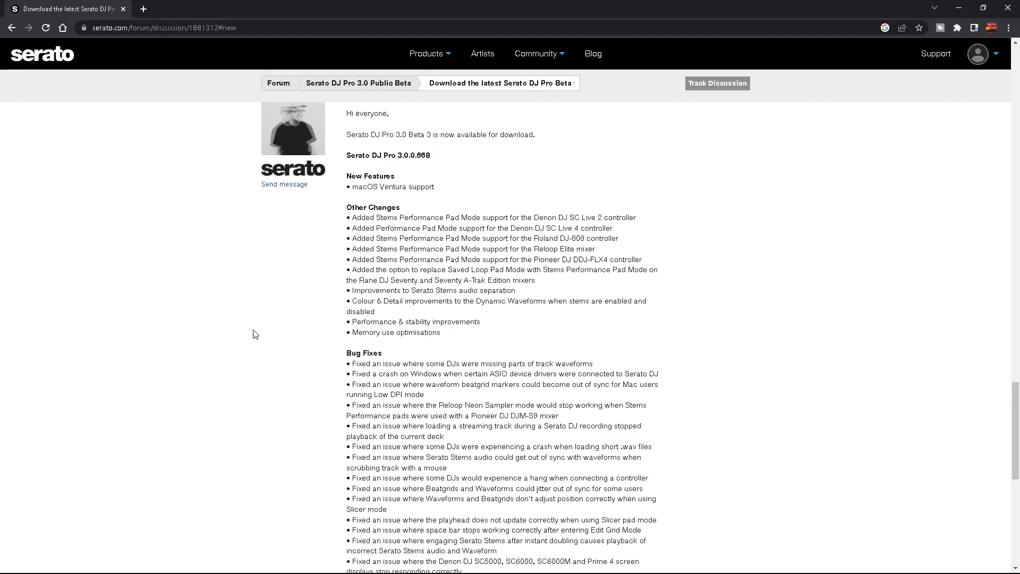
{"action": "mouse_move", "coordinate": [273, 424]}
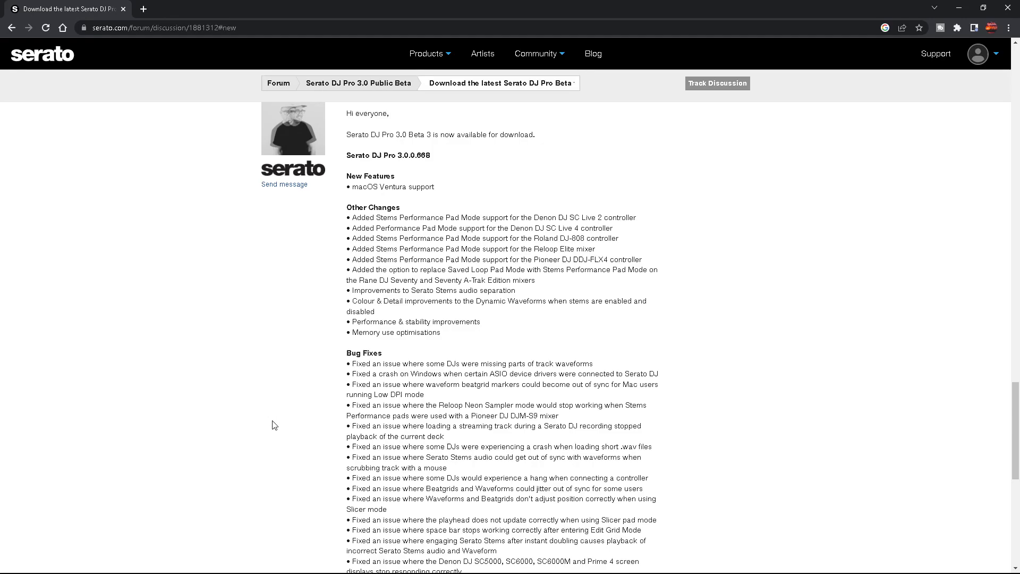
{"action": "mouse_move", "coordinate": [276, 458]}
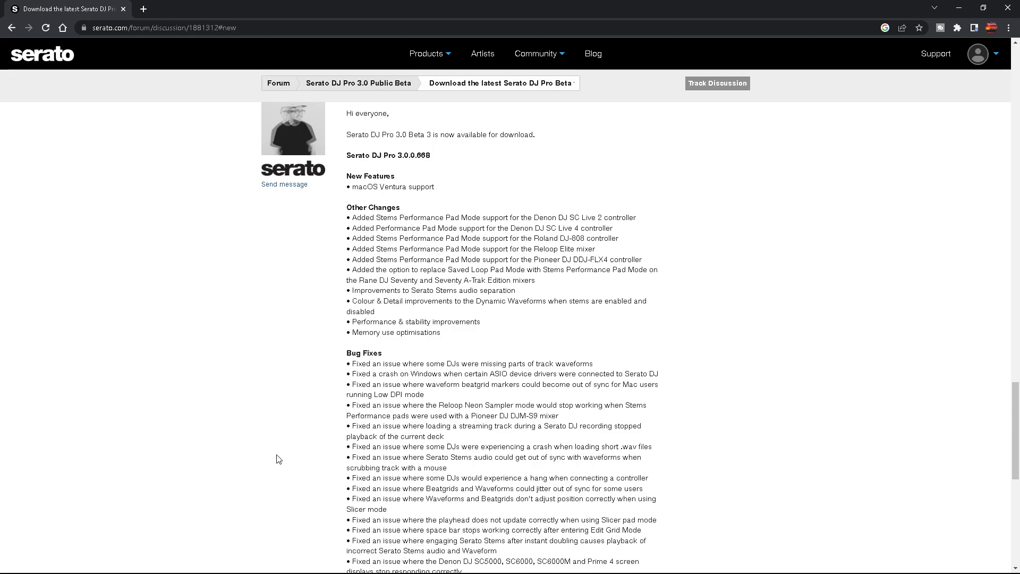
{"action": "scroll", "scroll_direction": "down", "scroll_amount": 3}
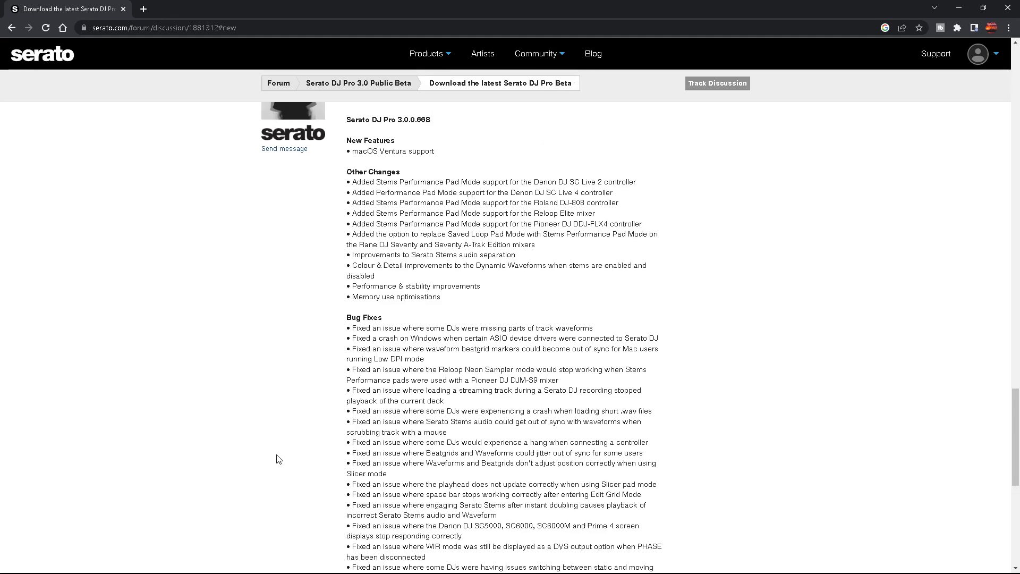
Scroll past Bug Fixes and Known Issues to the Mac and Windows download links
{"action": "scroll", "scroll_direction": "down", "scroll_amount": 3}
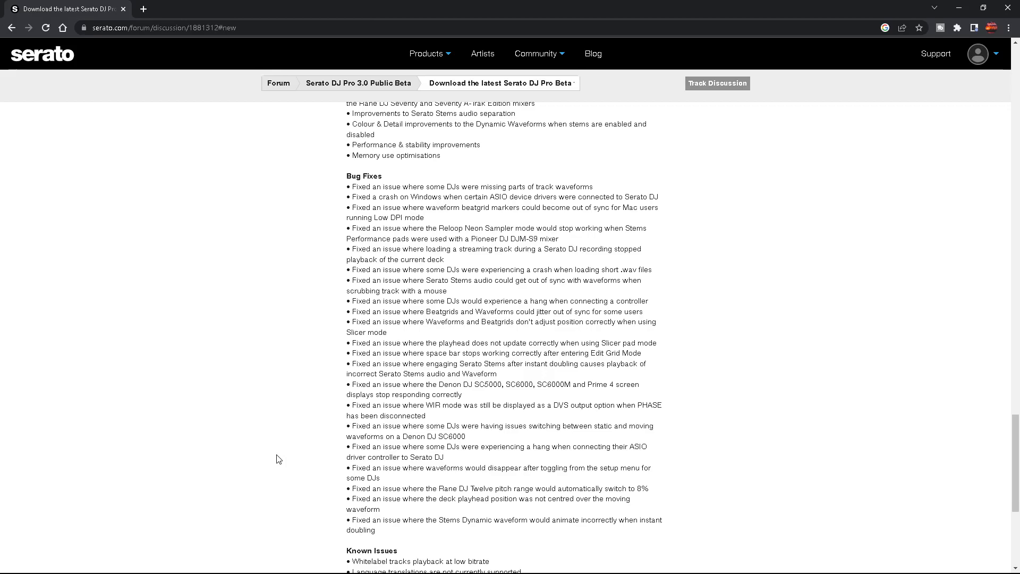
{"action": "scroll", "scroll_direction": "down", "scroll_amount": 3}
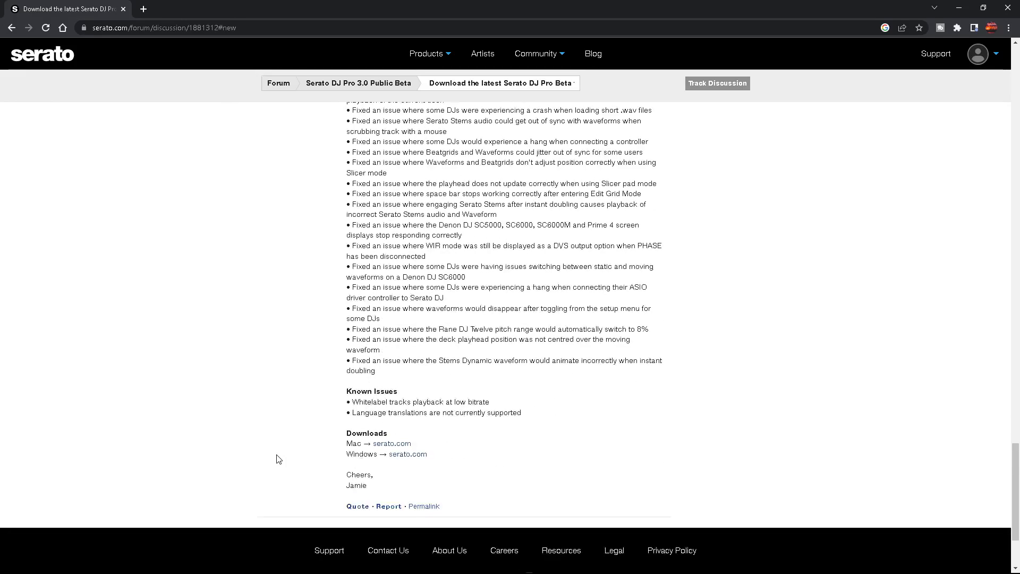
{"action": "scroll", "scroll_direction": "down", "scroll_amount": 3}
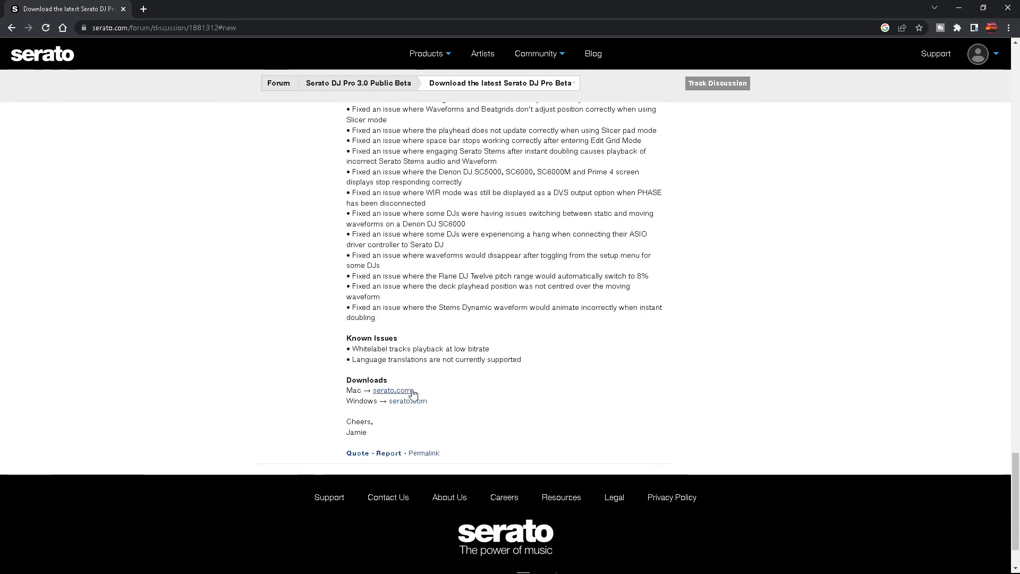
{"action": "mouse_move", "coordinate": [407, 400]}
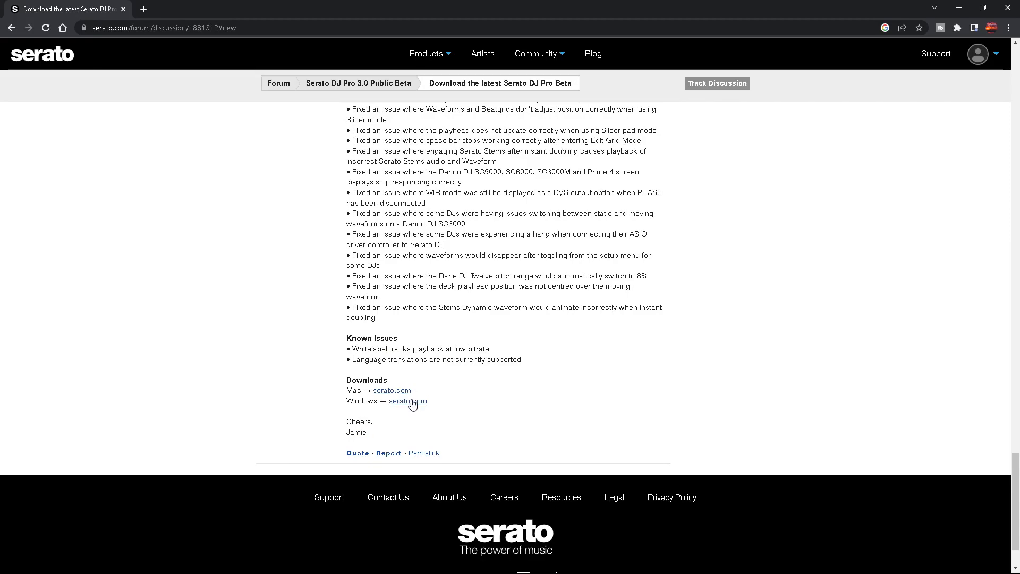
{"action": "mouse_move", "coordinate": [565, 432]}
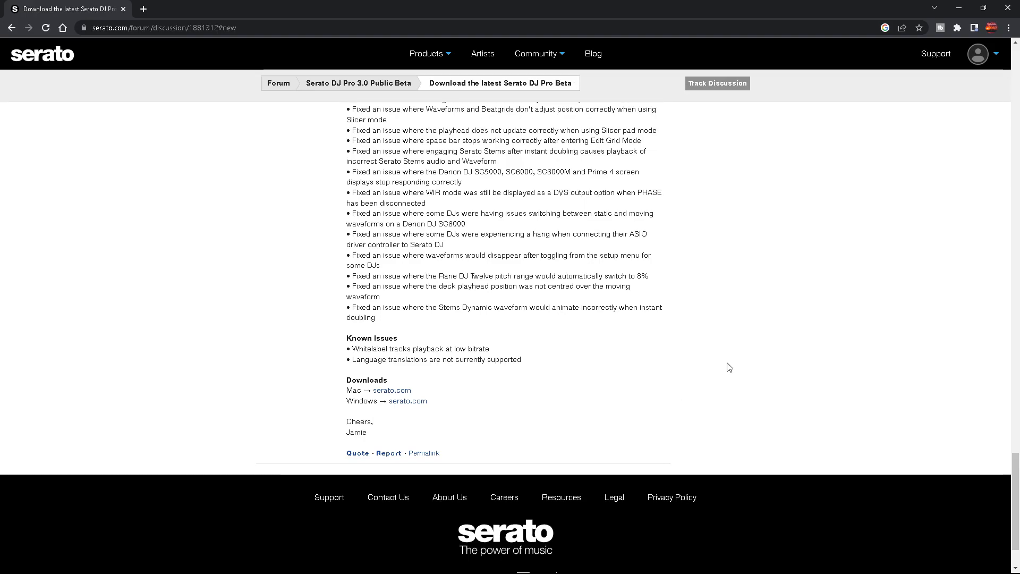
{"action": "scroll", "scroll_direction": "up", "scroll_amount": 3}
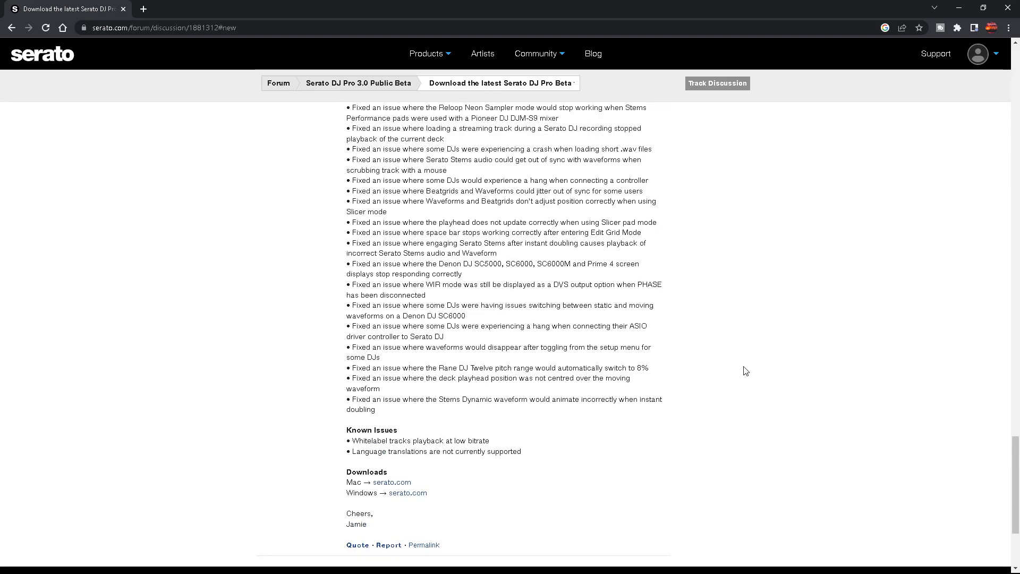